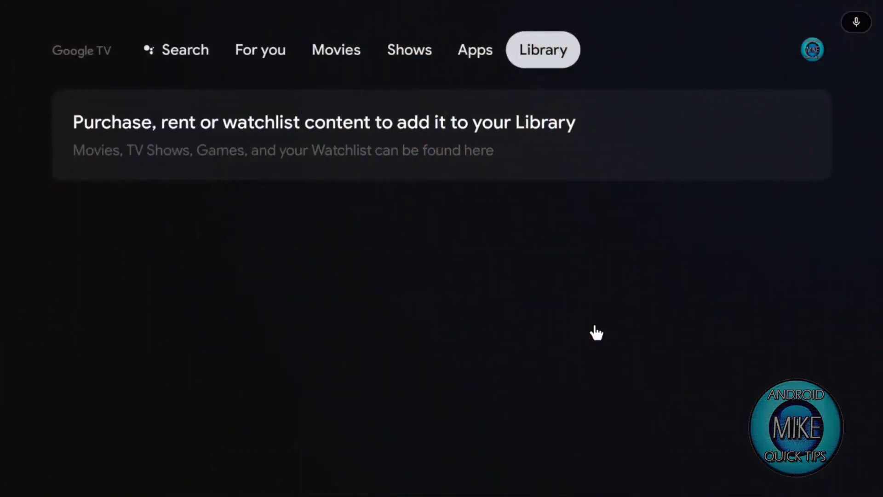
# Look through the Shows and Library pages, then open Settings from the profile menu.
pyautogui.click(409, 49)
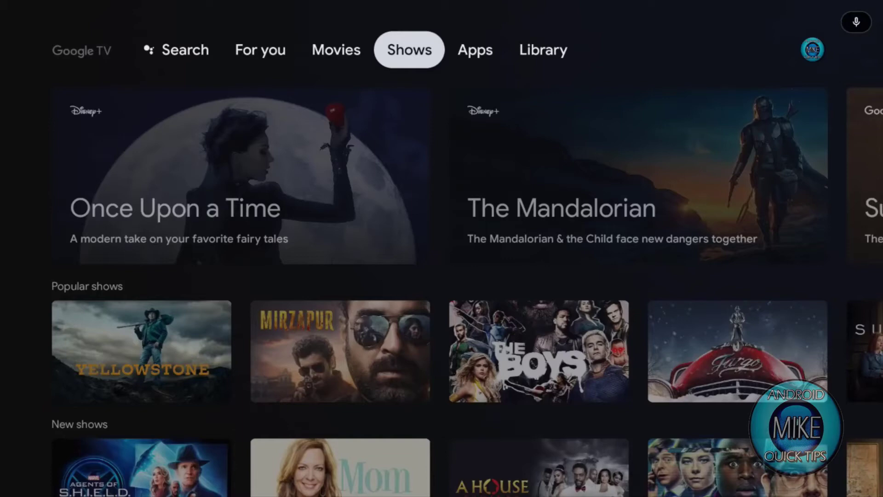
pyautogui.click(542, 49)
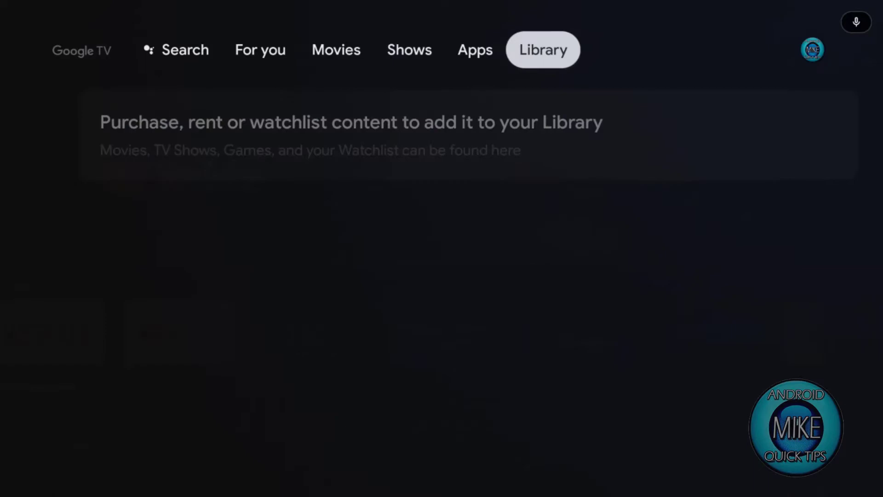
pyautogui.click(812, 50)
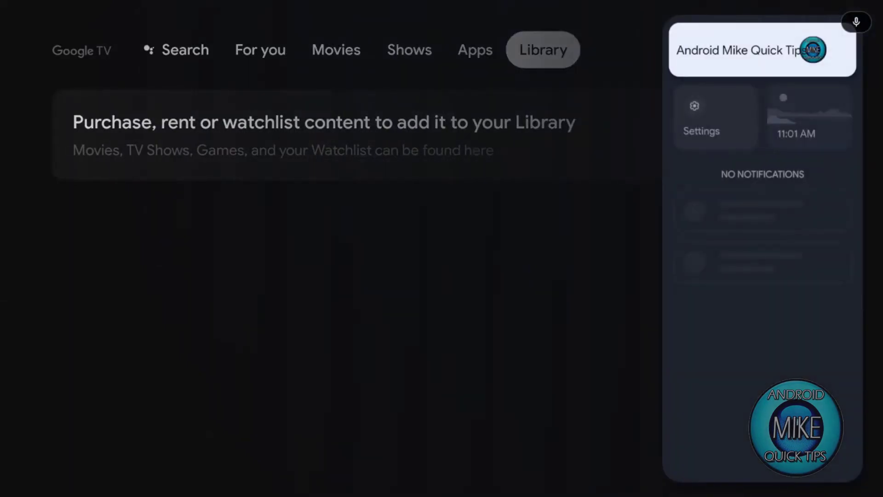
pyautogui.click(701, 113)
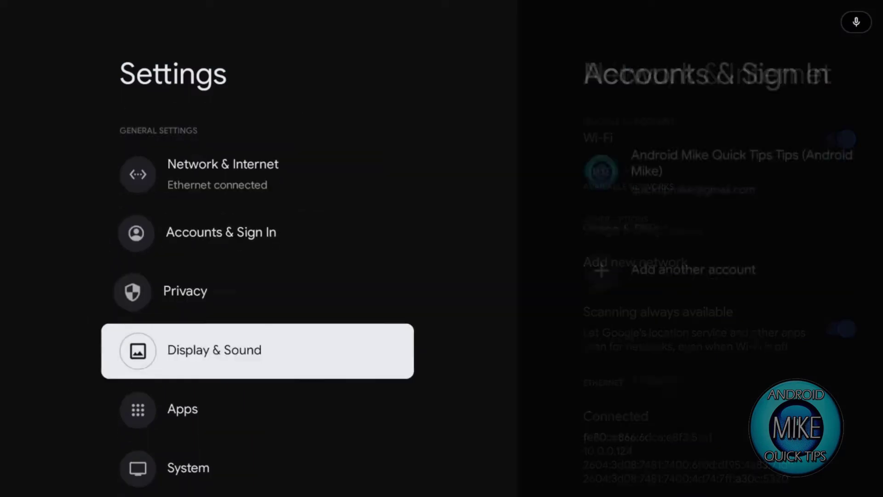
# Open System > Storage and select the SanDisk USB drive.
pyautogui.click(188, 467)
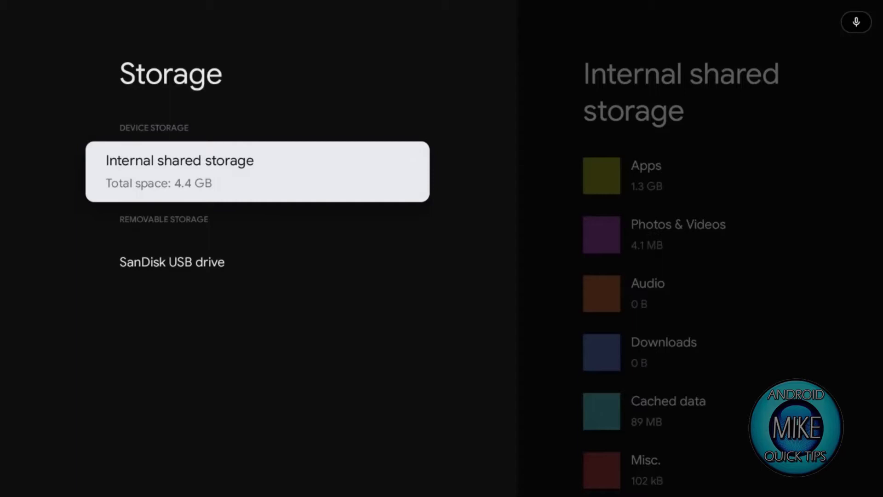
pyautogui.click(171, 261)
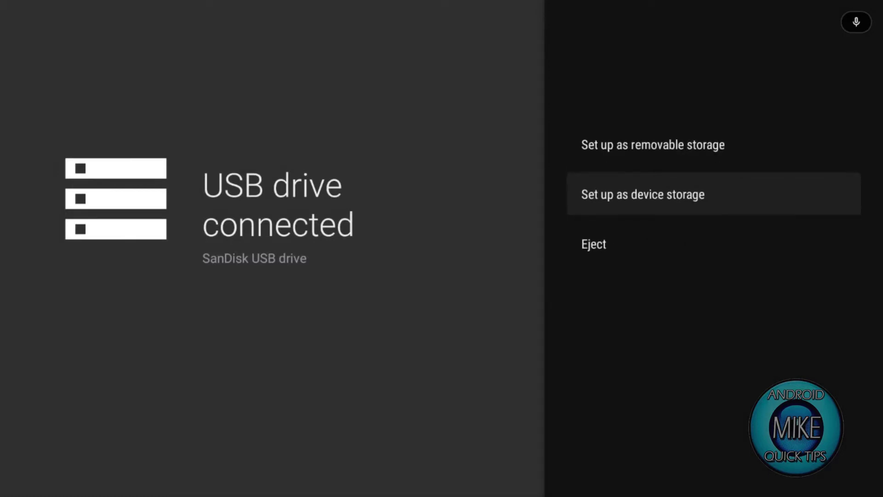
# Format the SanDisk USB drive as device storage, giving 60 GB total space.
pyautogui.click(643, 194)
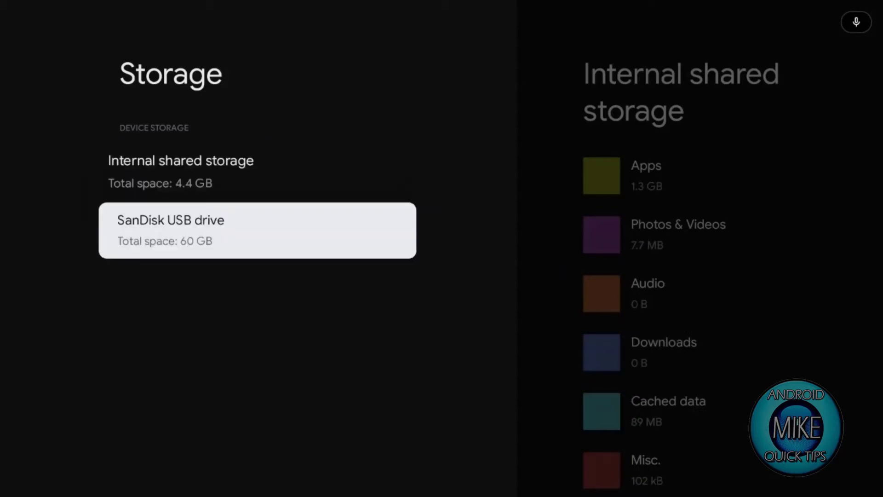
# Go back from the storage details to the System settings list.
pyautogui.click(256, 230)
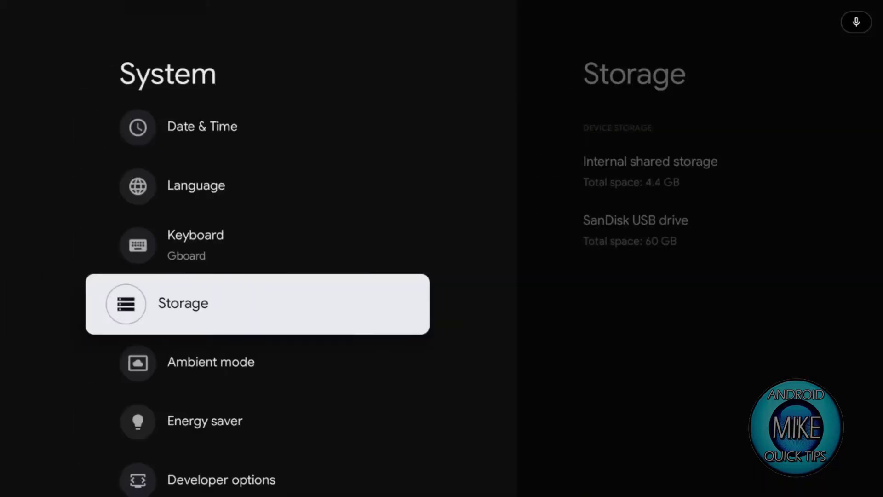
# Tap the Android TV OS build in About to confirm developer mode, then reach Developer options.
pyautogui.scroll(-3)
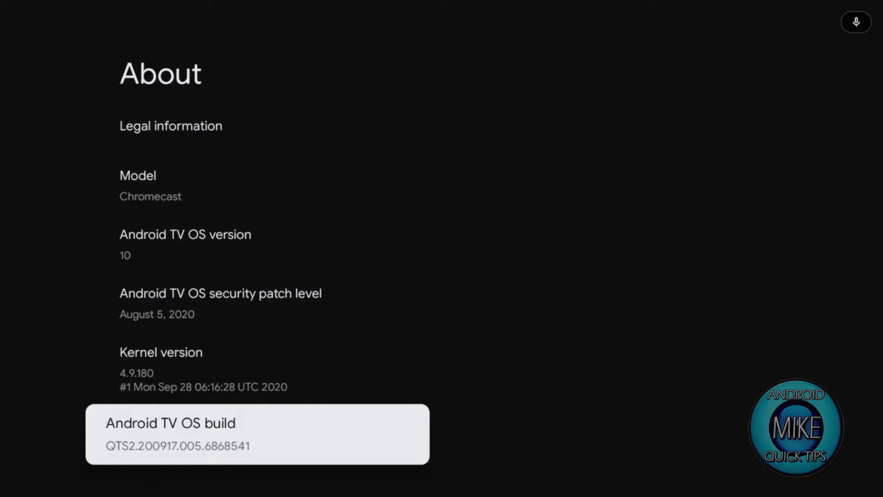
pyautogui.click(257, 434)
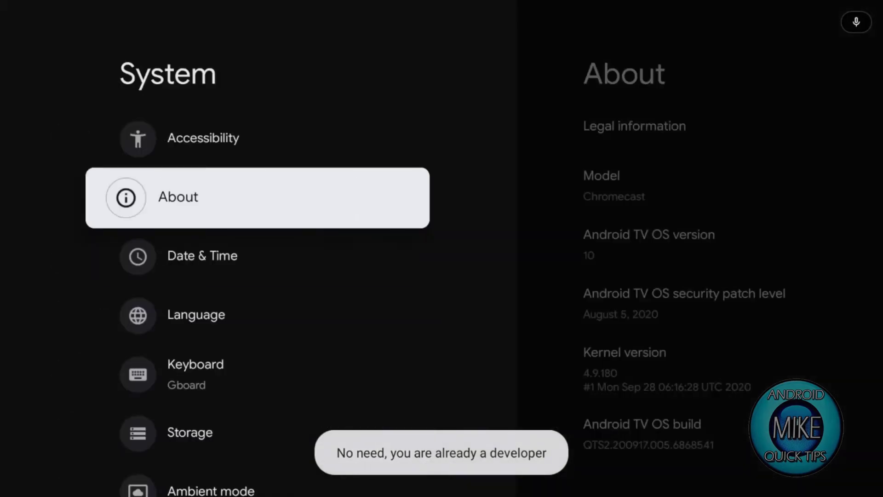
pyautogui.scroll(-3)
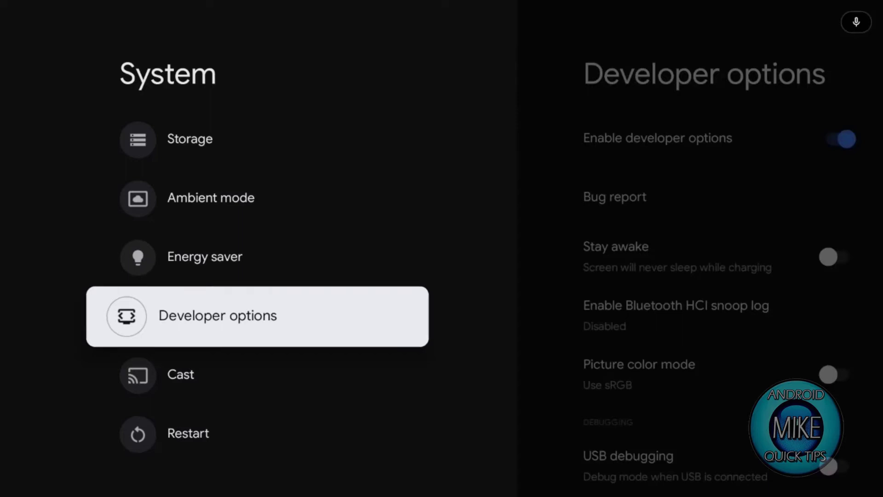
# In Developer options, switch on 'Force allow apps on external'.
pyautogui.click(216, 315)
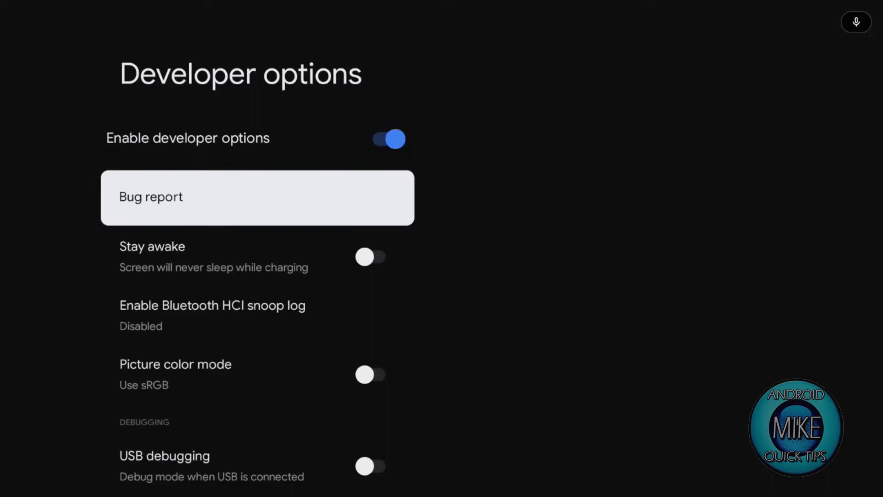
pyautogui.scroll(-3)
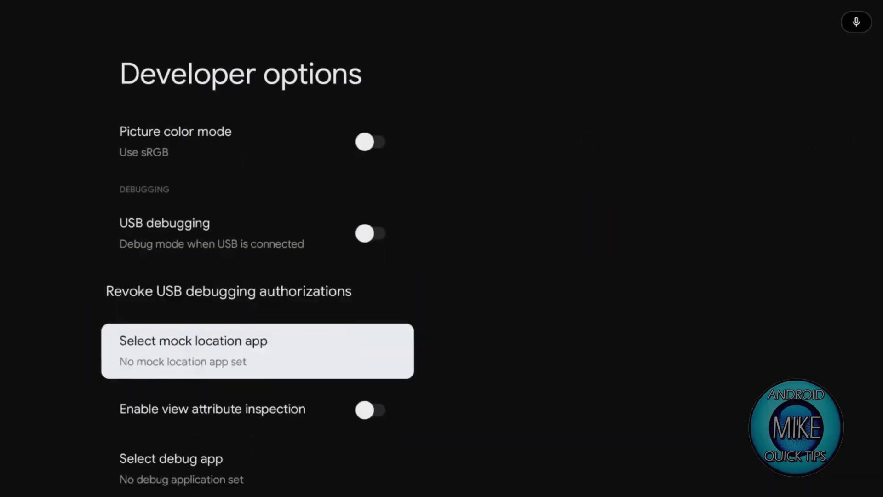
pyautogui.scroll(-3)
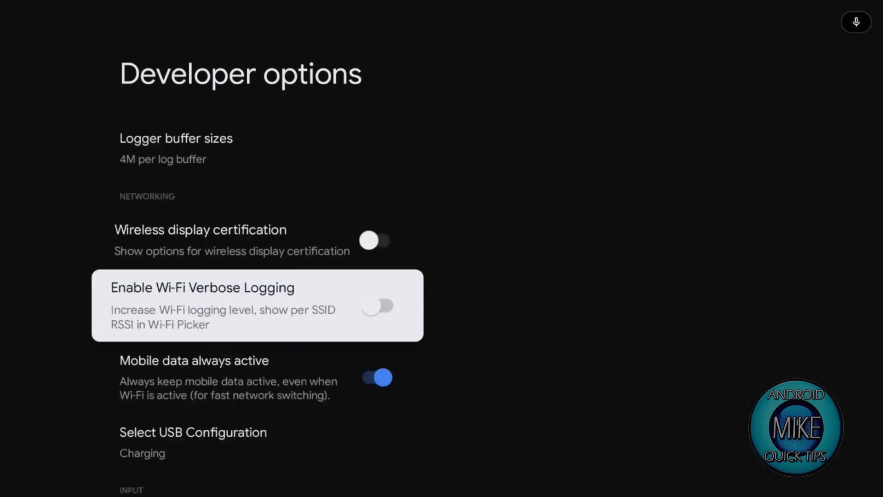
pyautogui.scroll(-3)
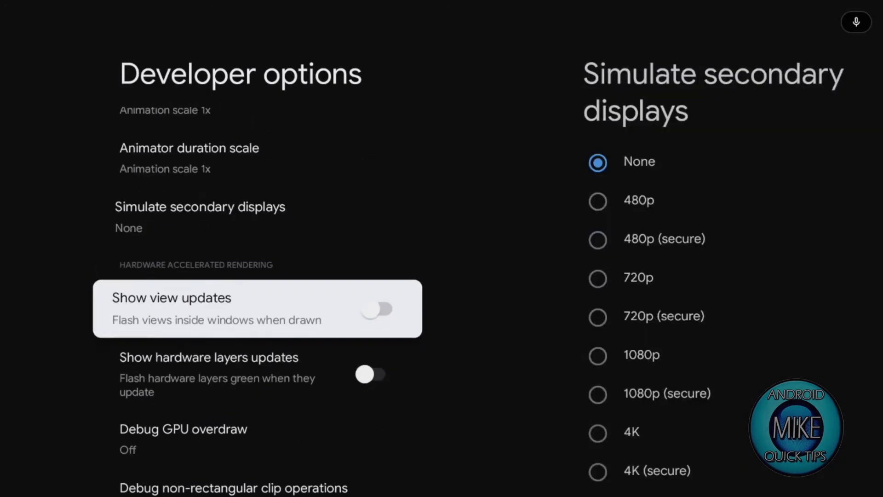
pyautogui.scroll(-3)
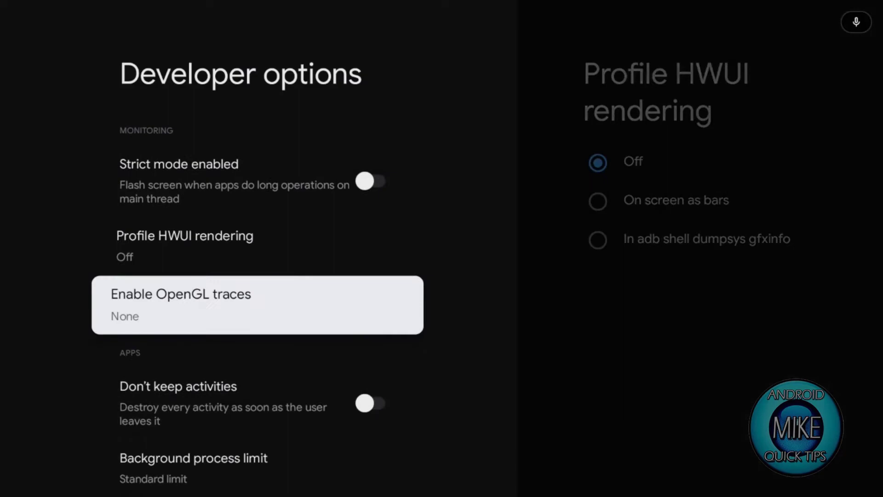
pyautogui.scroll(-3)
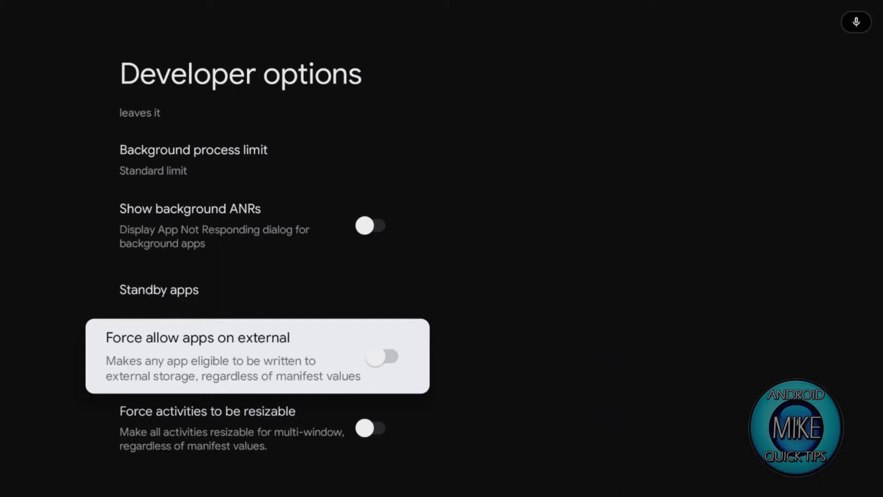
pyautogui.click(386, 356)
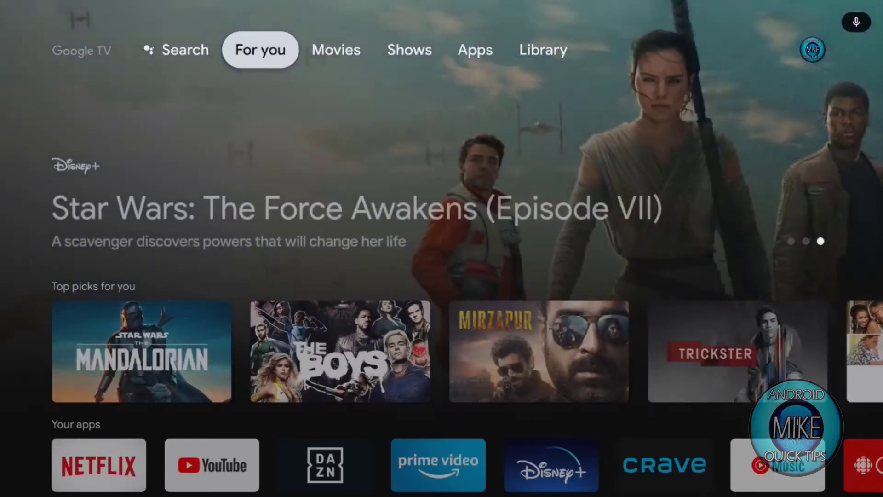
# Search 'downloader app' and install Downloader by AFTVnews.
pyautogui.click(176, 50)
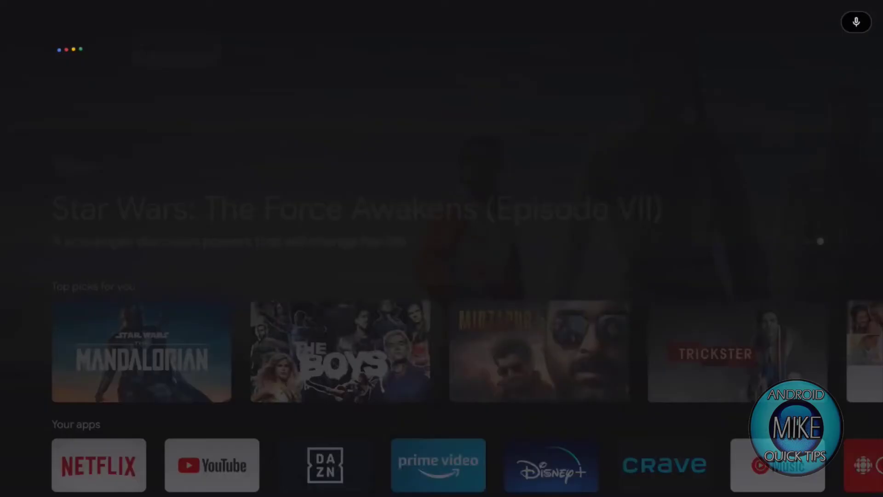
pyautogui.write('downloader app')
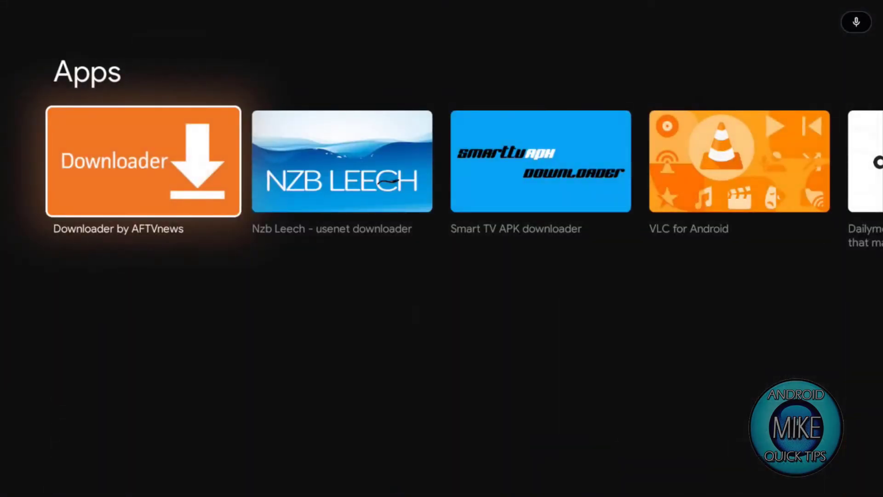
pyautogui.click(143, 161)
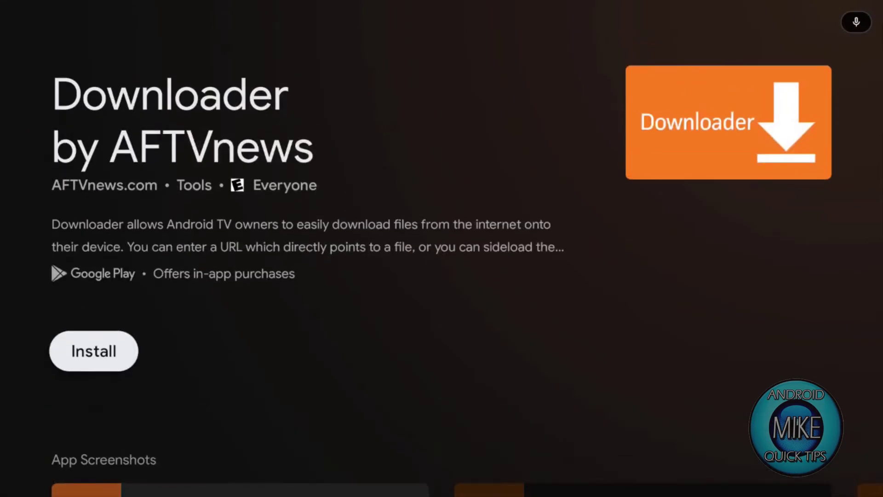
pyautogui.click(93, 351)
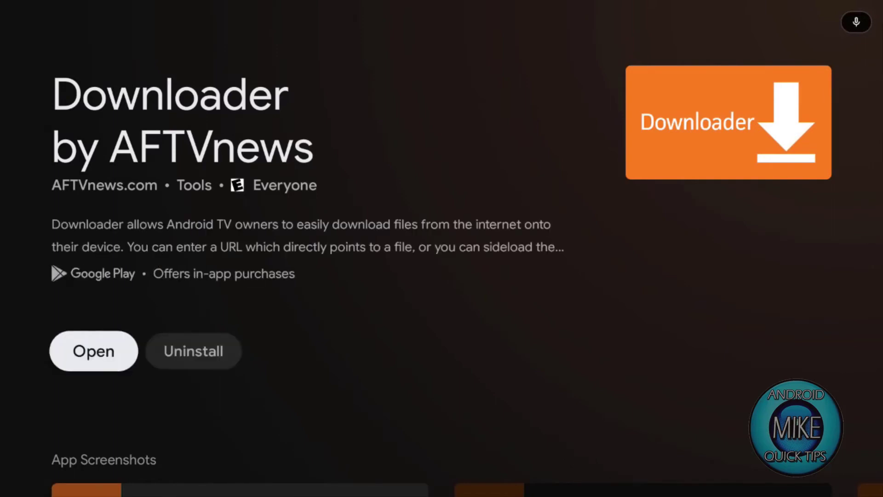
# Launch Downloader, allow file access, and dismiss the Quick Start Guide.
pyautogui.click(94, 351)
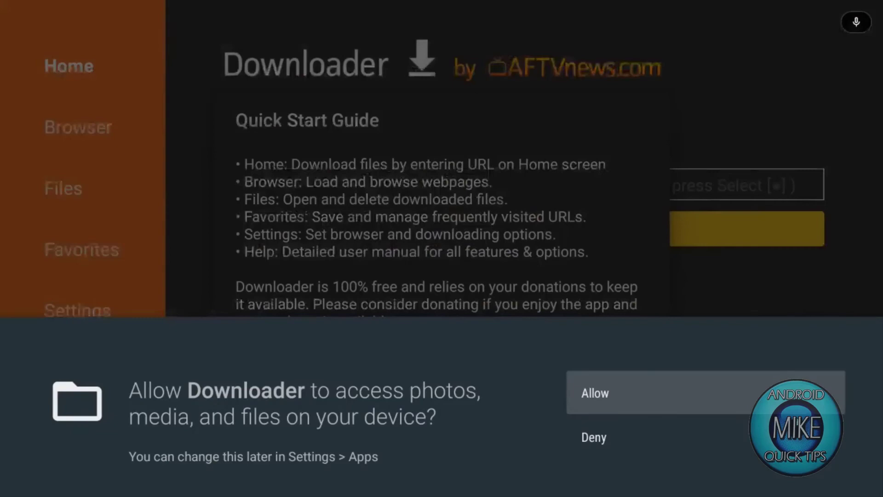
pyautogui.click(595, 392)
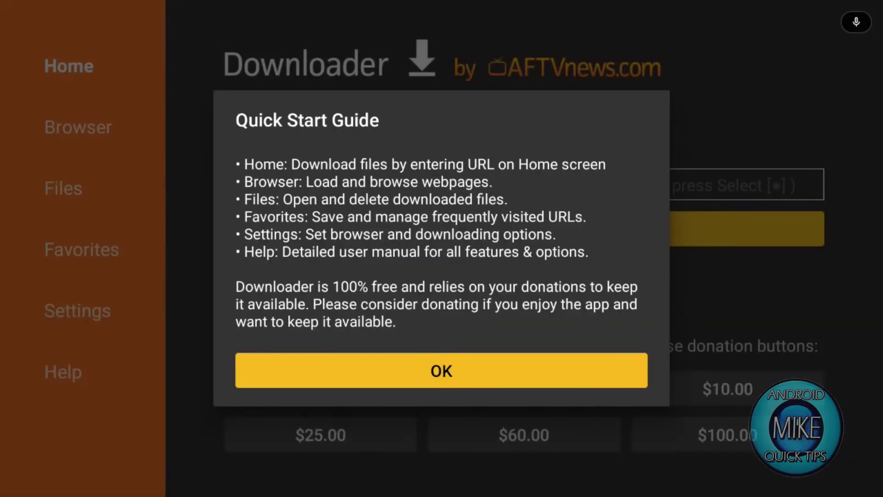
pyautogui.click(441, 371)
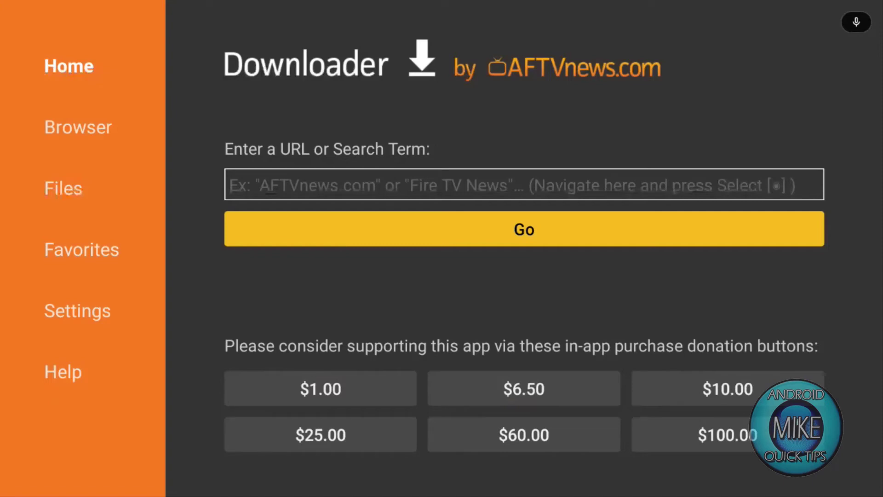
pyautogui.moveTo(604, 343)
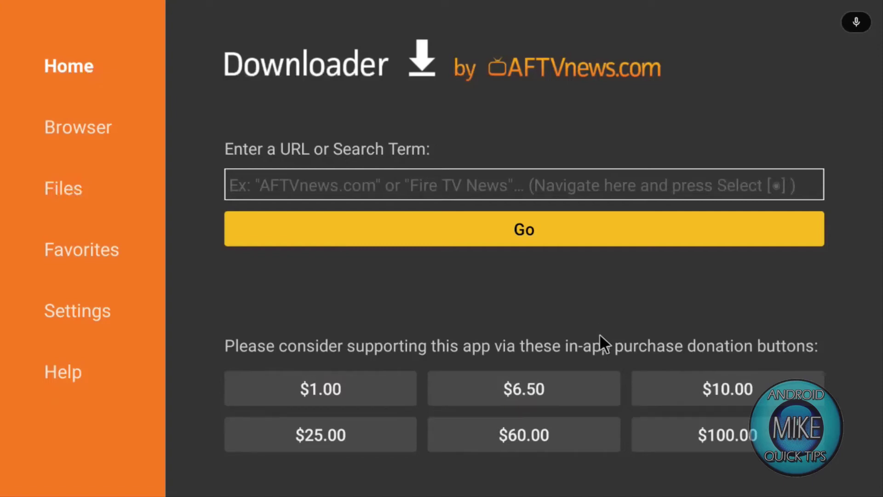
# Enter get.filelinked.com in Downloader's URL box and load it, triggering the unknown-apps warning.
pyautogui.click(524, 184)
pyautogui.write('get')
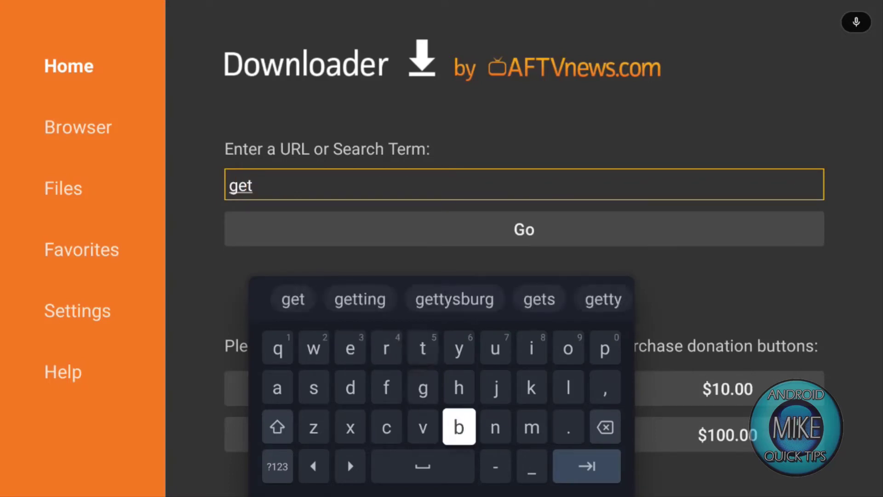
pyautogui.click(567, 427)
pyautogui.write('.file')
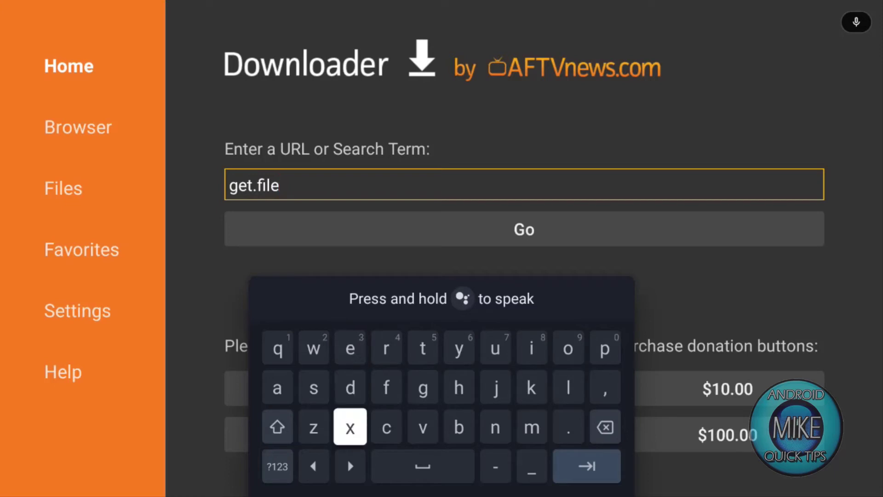
pyautogui.click(568, 347)
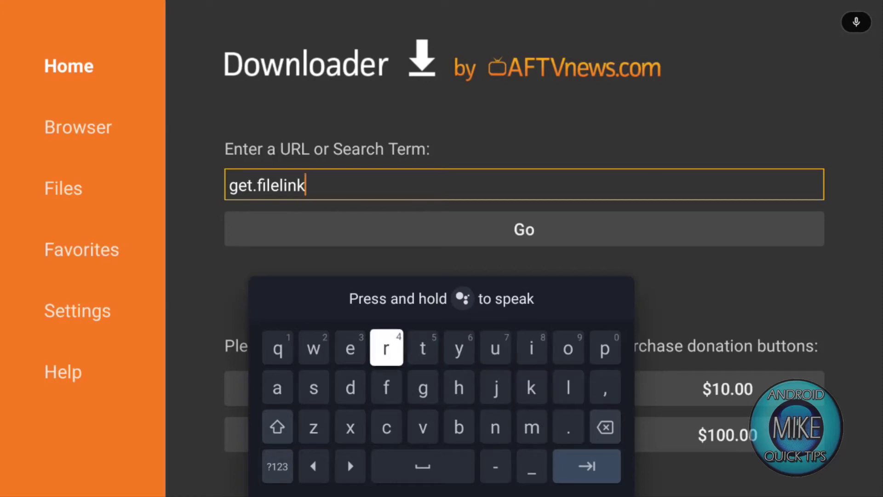
pyautogui.write('ed')
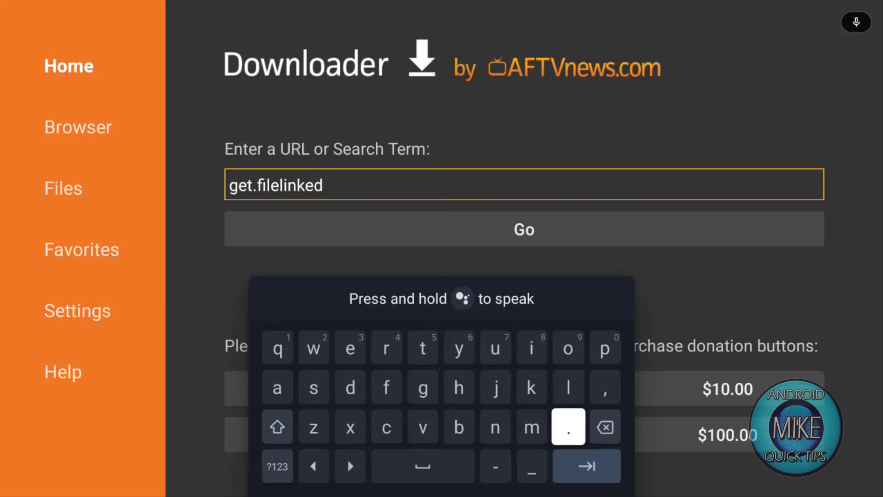
pyautogui.click(567, 427)
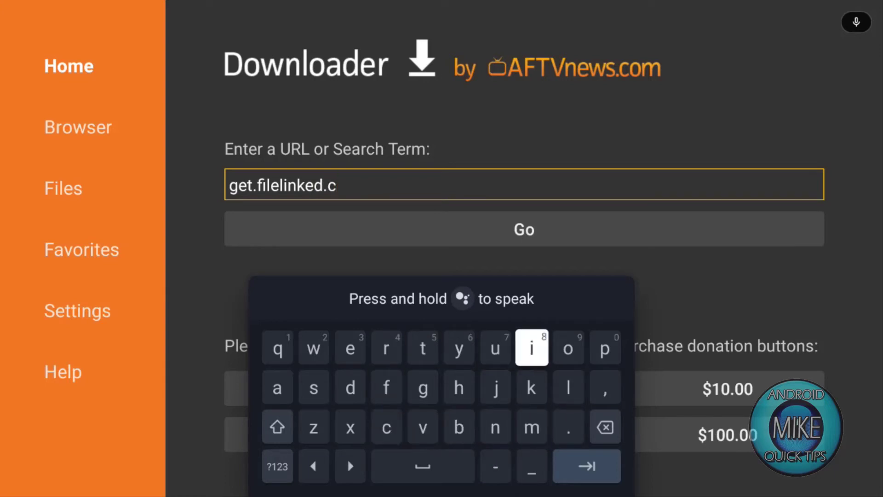
pyautogui.click(530, 427)
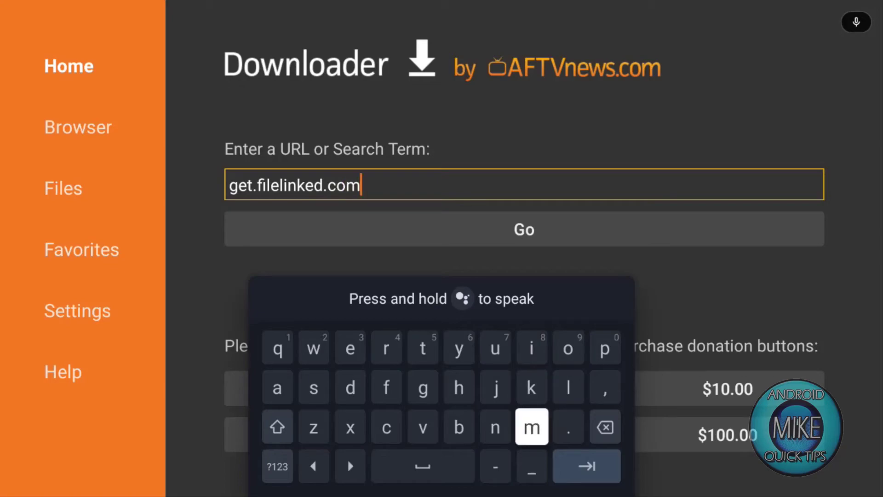
pyautogui.click(523, 229)
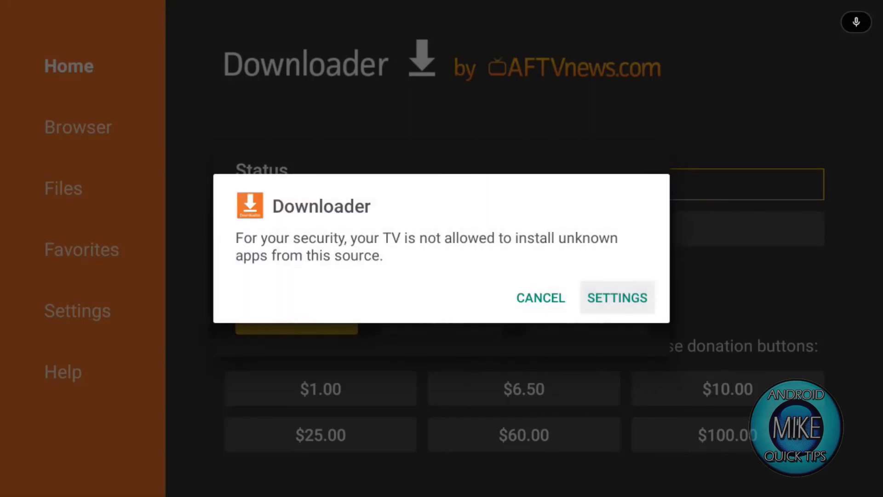
# Allow Downloader to install unknown apps through the warning's Settings link.
pyautogui.click(616, 297)
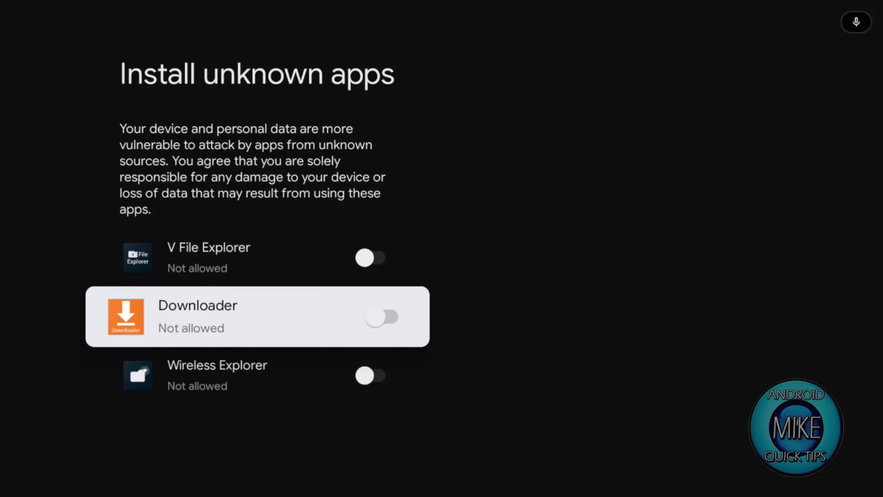
pyautogui.click(371, 258)
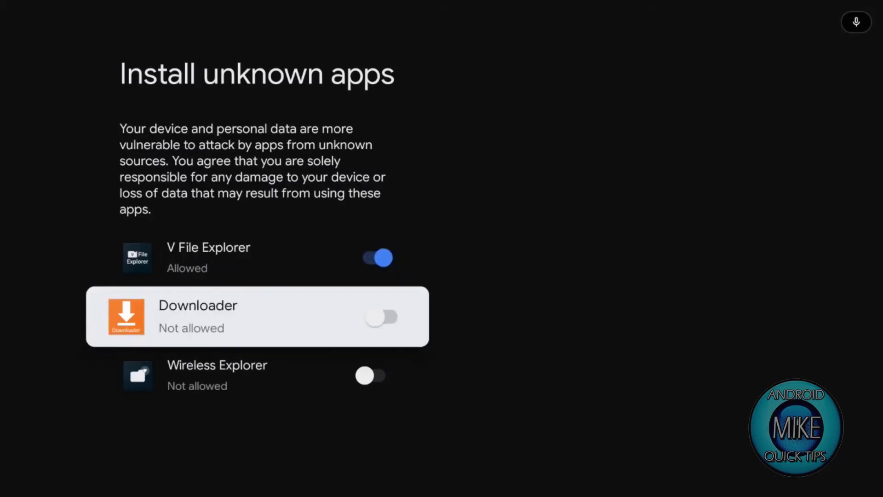
pyautogui.click(382, 316)
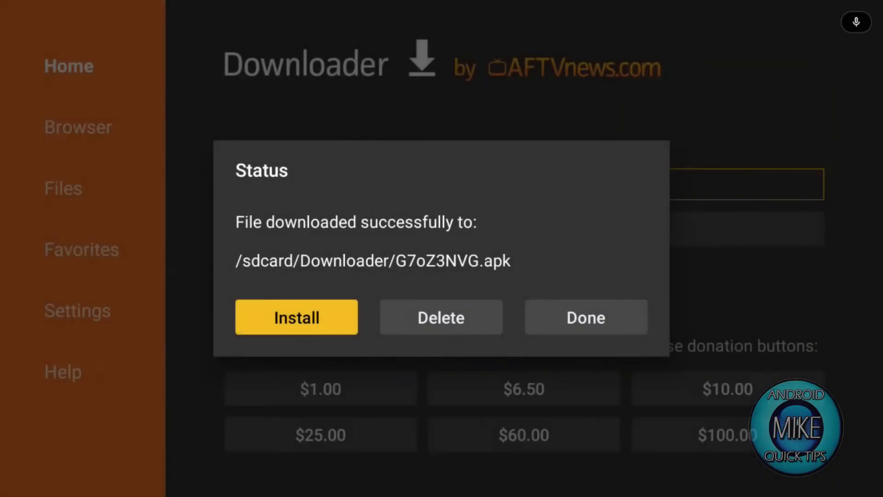
# Install and launch FileLinked, granting it storage access to reach code entry.
pyautogui.click(296, 317)
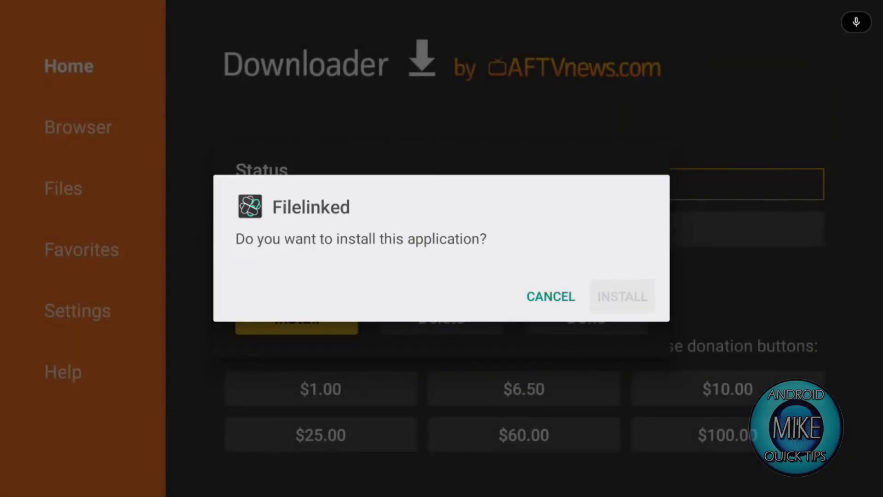
pyautogui.click(621, 296)
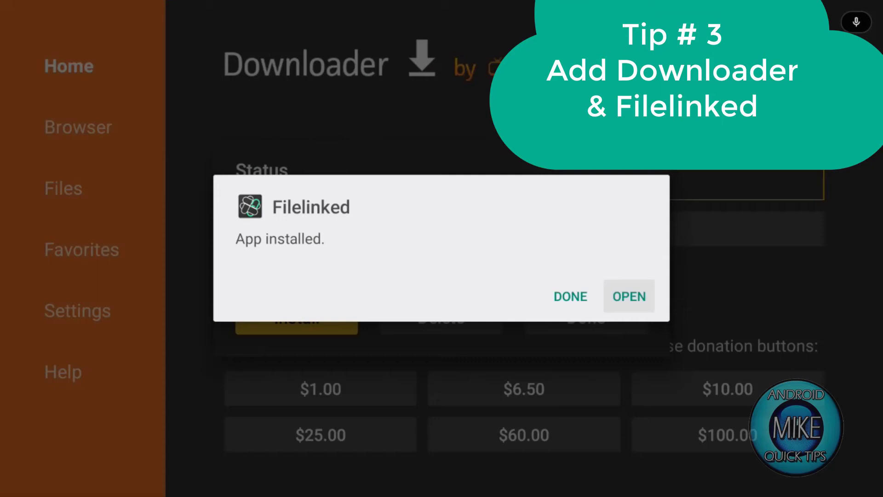
pyautogui.click(629, 296)
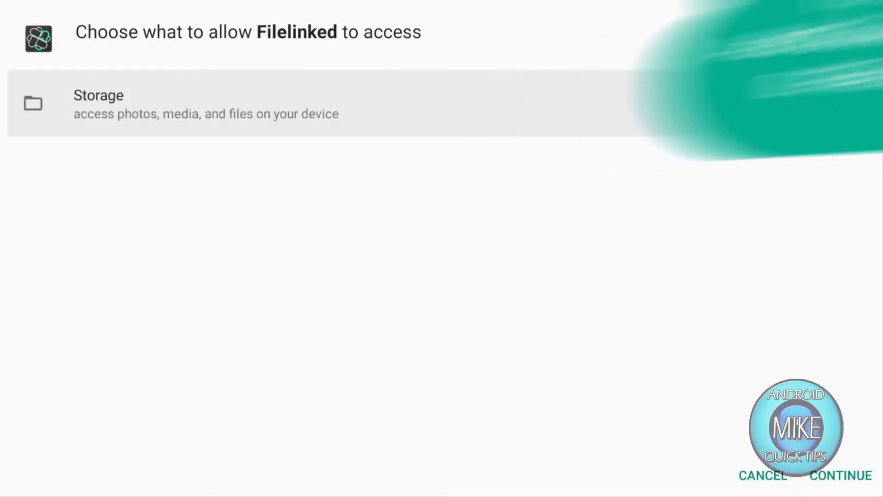
pyautogui.click(842, 103)
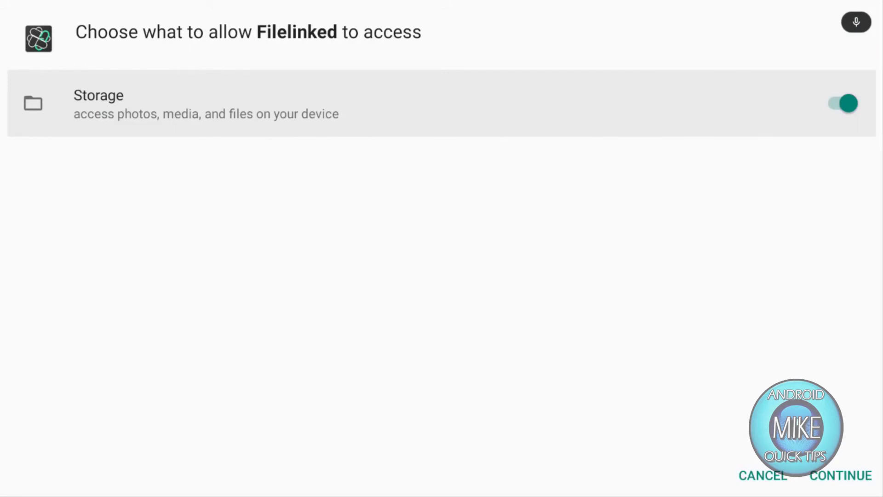
pyautogui.click(839, 475)
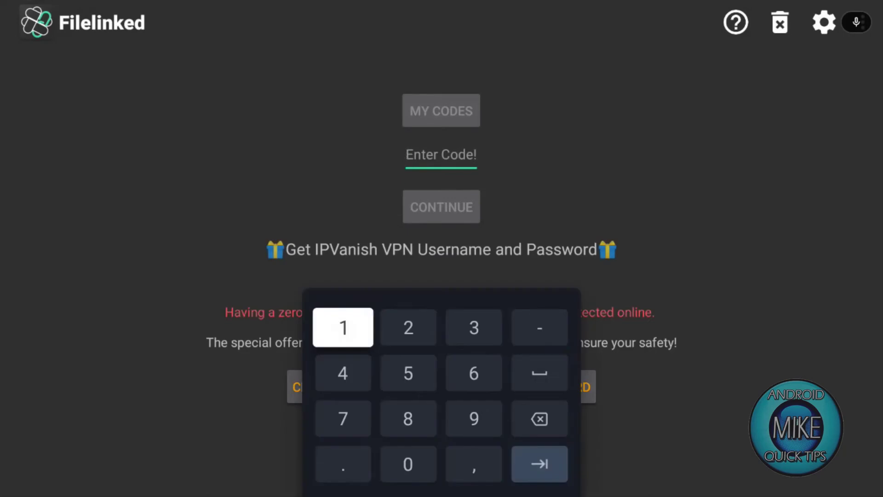
# Enter store code 95565241 to open the Android Mike Quick Tips APK Store.
pyautogui.click(408, 418)
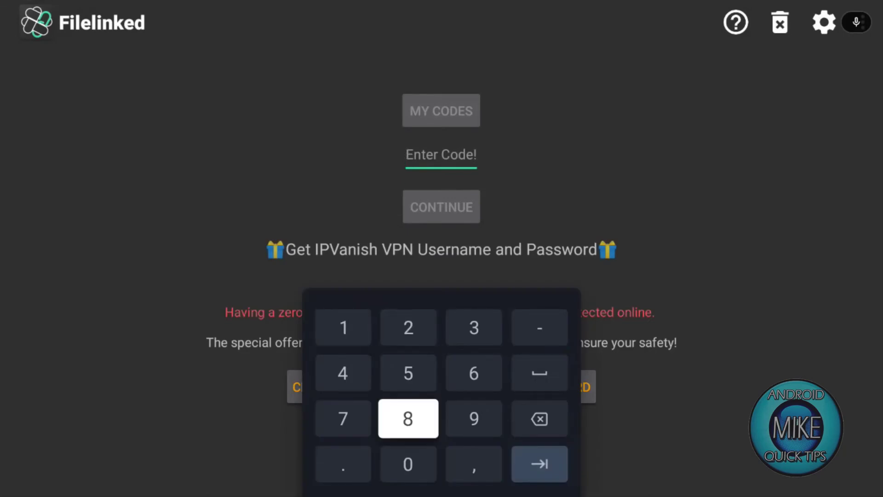
pyautogui.click(408, 374)
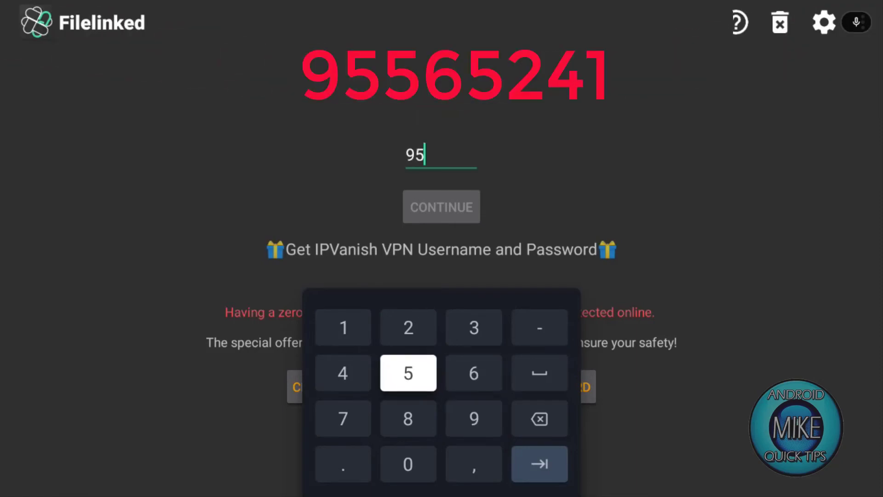
pyautogui.click(473, 373)
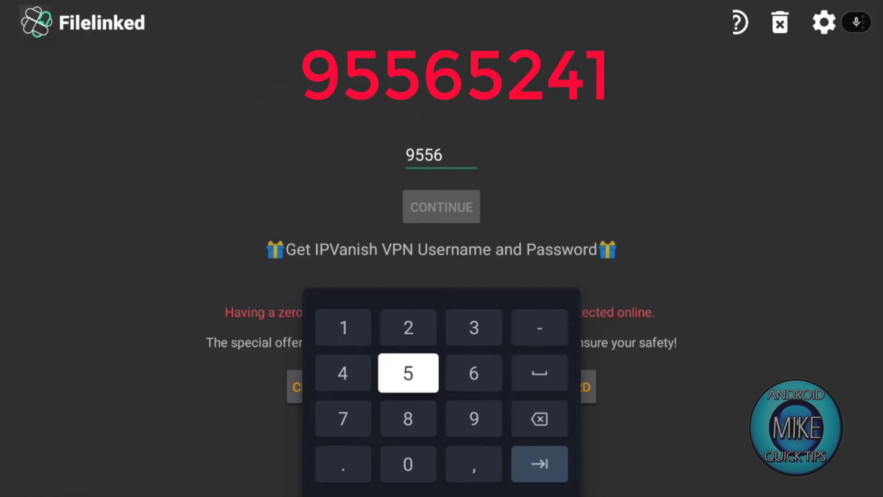
pyautogui.click(408, 327)
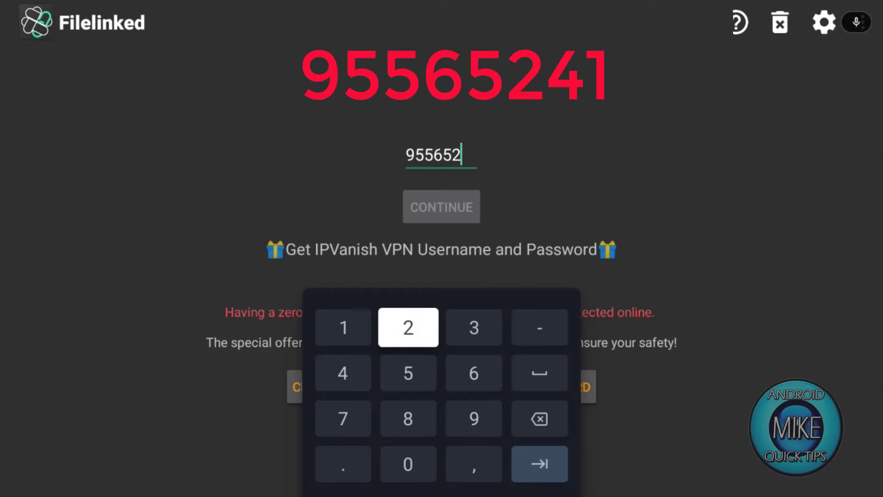
pyautogui.click(344, 328)
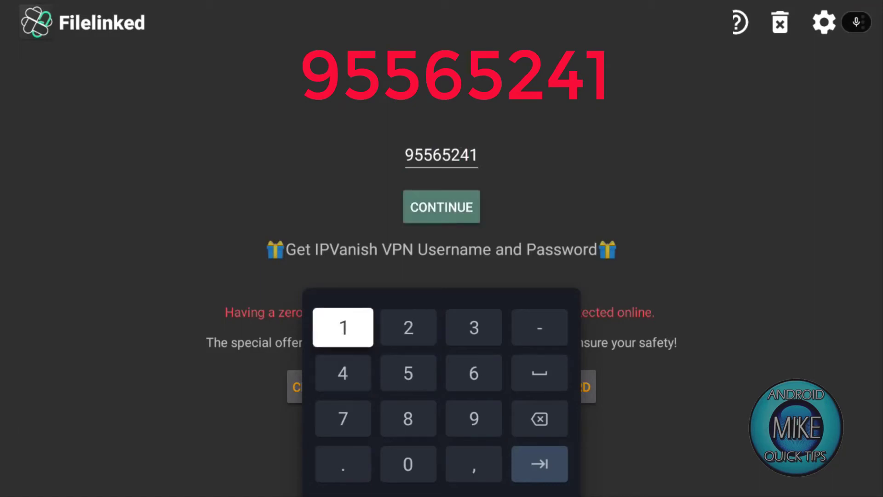
pyautogui.click(441, 207)
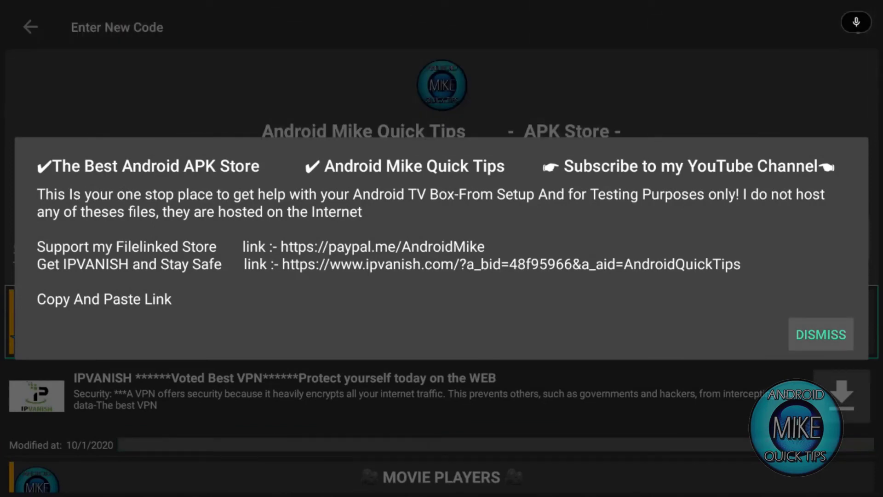
# Dismiss the welcome popup and scroll the store list to the VPN and Movie Players entries.
pyautogui.click(820, 334)
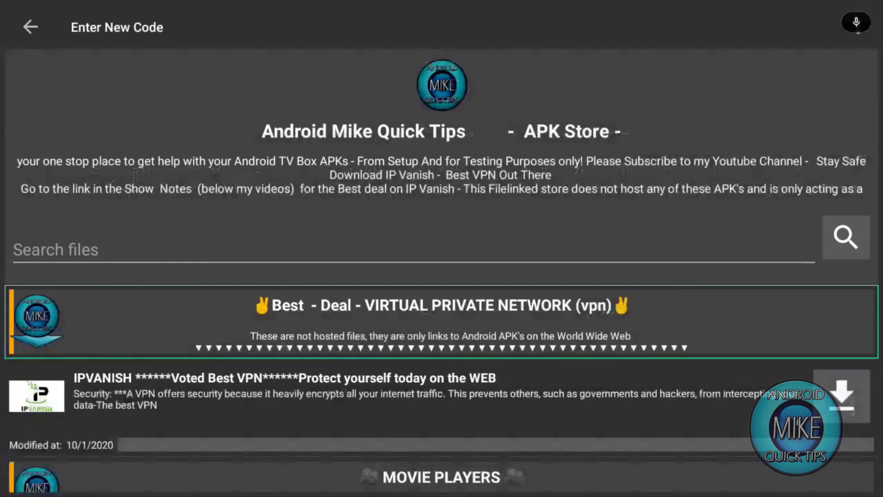
pyautogui.scroll(-3)
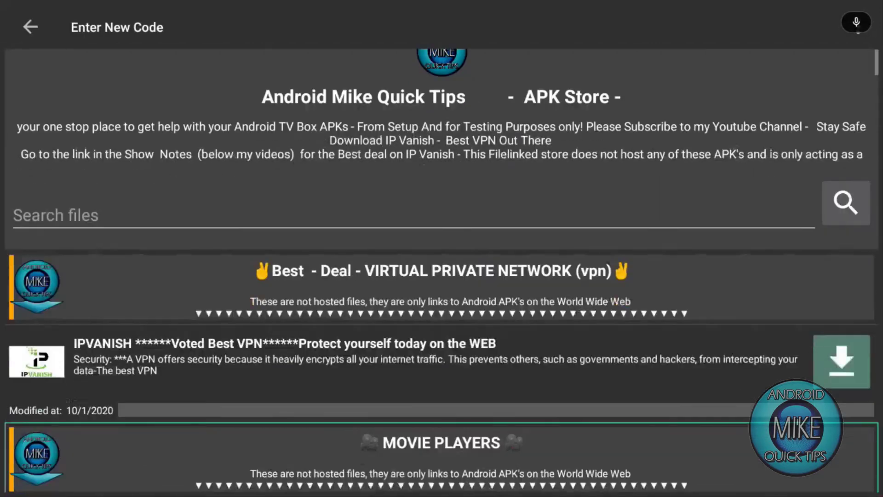
pyautogui.scroll(-3)
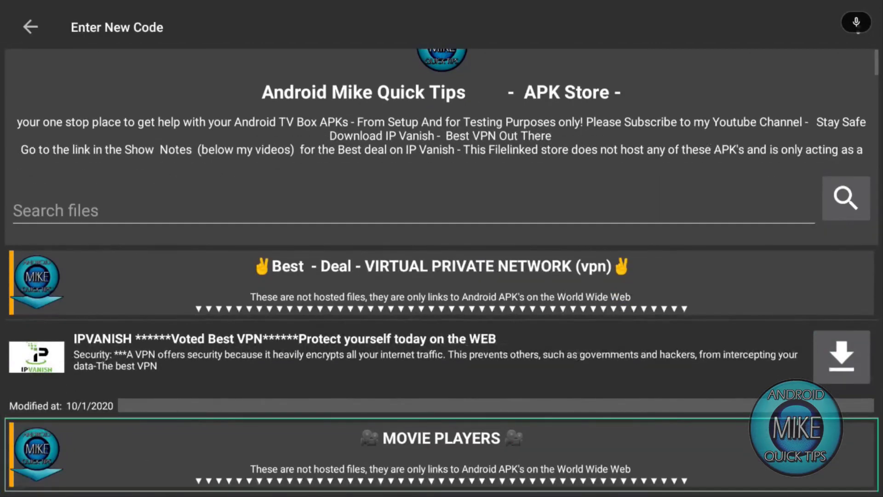
pyautogui.click(842, 356)
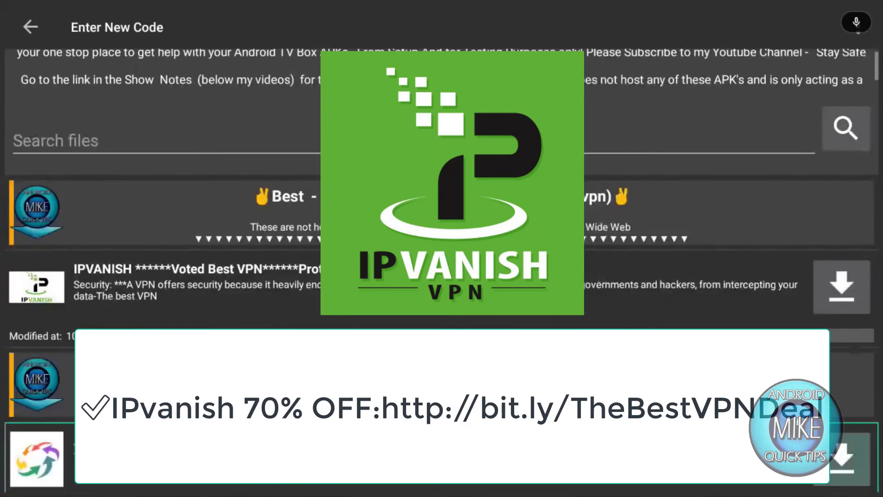
# Download CinemaHD APK V2 and start installing it, triggering the unknown-apps warning.
pyautogui.scroll(-3)
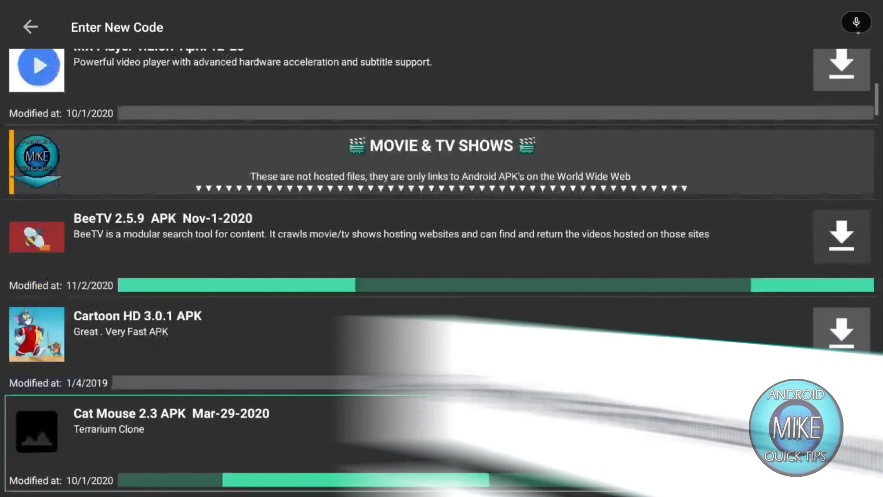
pyautogui.scroll(-3)
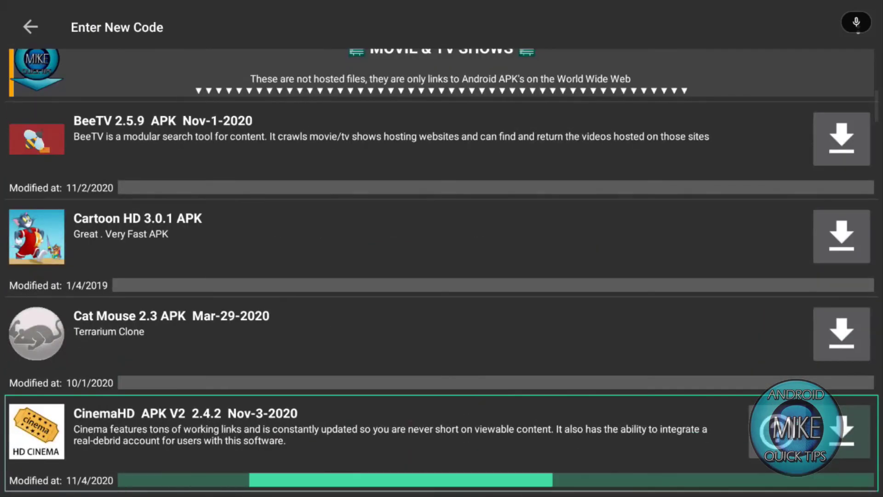
pyautogui.scroll(-3)
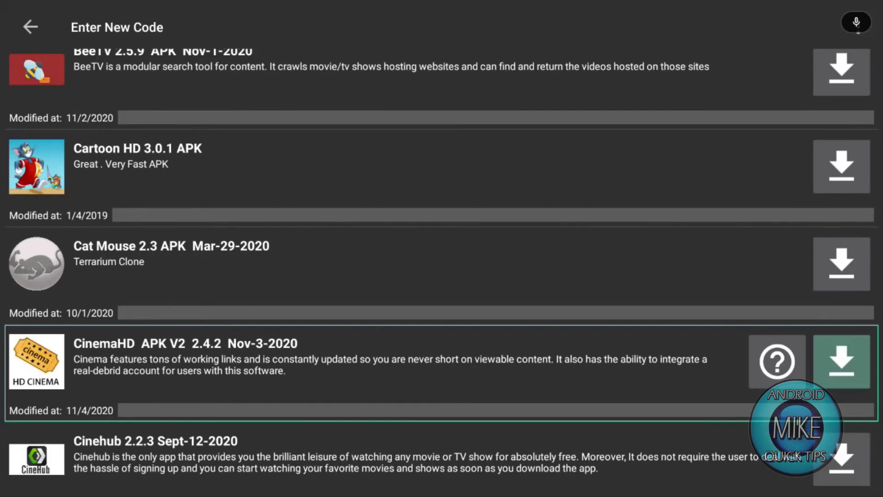
pyautogui.click(842, 361)
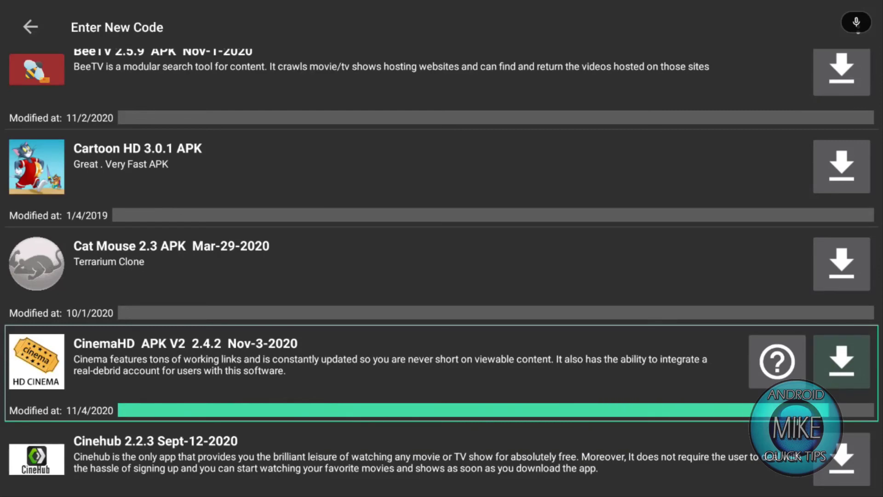
pyautogui.click(841, 361)
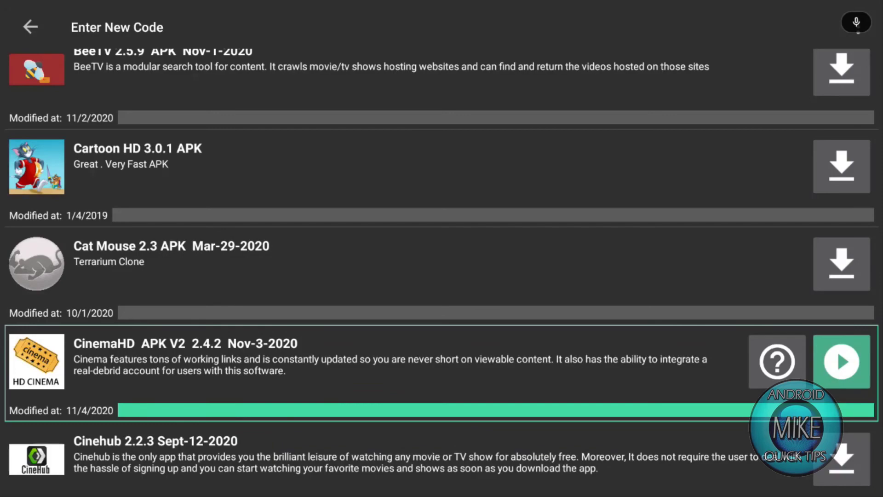
pyautogui.click(841, 362)
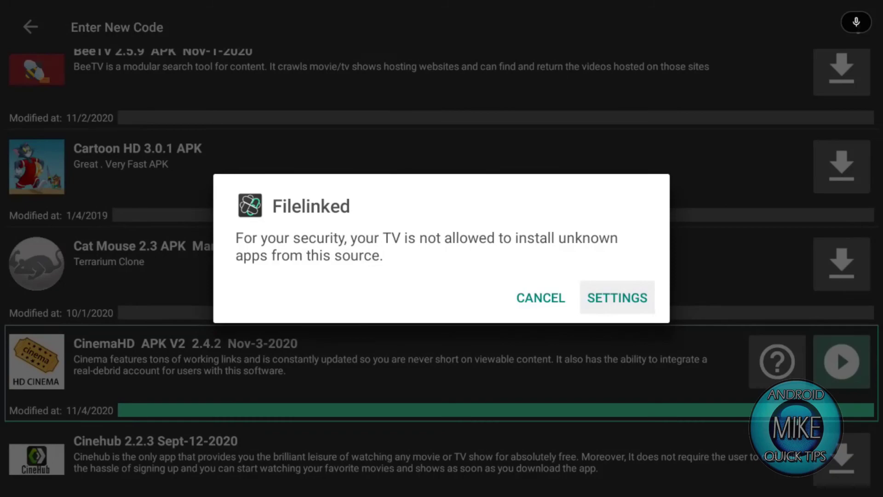
# Turn on the Filelinked toggle under Install unknown apps in settings.
pyautogui.click(616, 298)
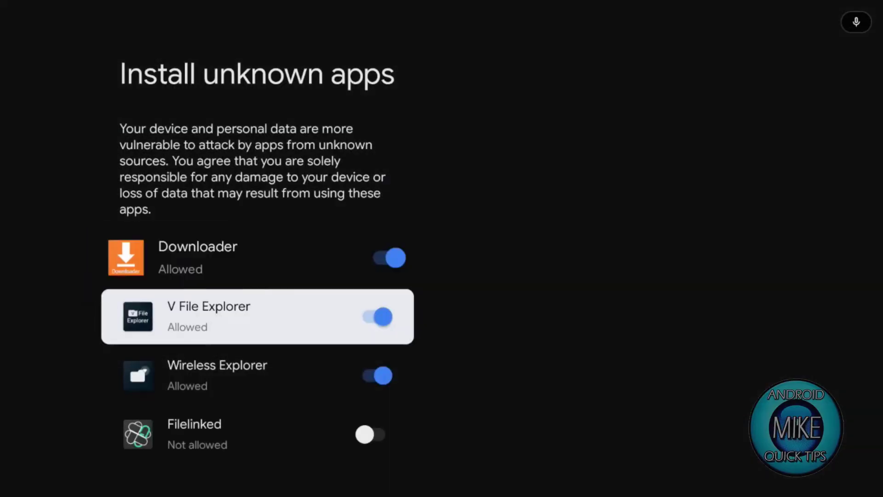
pyautogui.click(370, 434)
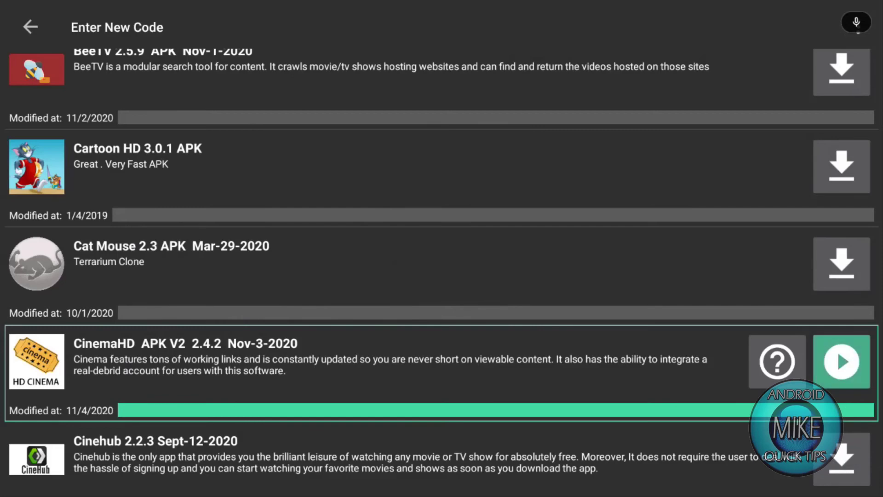
# Install CinemaHD APK V2, then scroll further down the store toward Media Box 2.4.9.2.
pyautogui.click(841, 362)
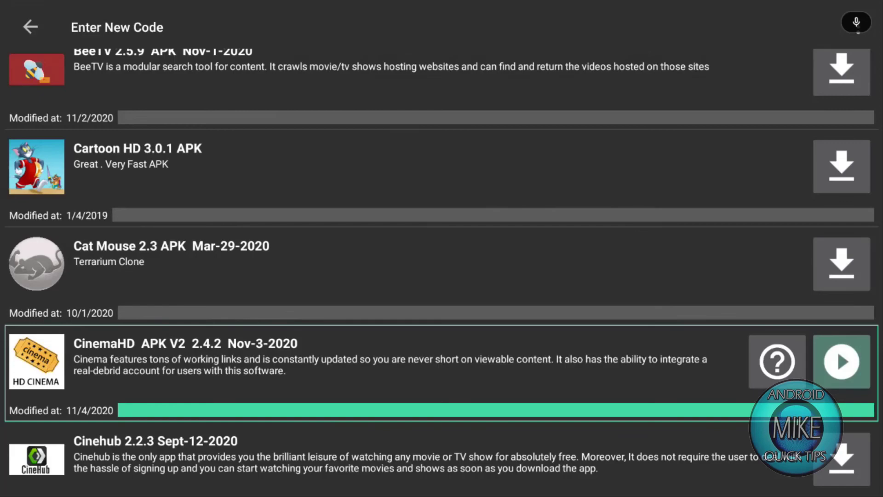
pyautogui.scroll(-3)
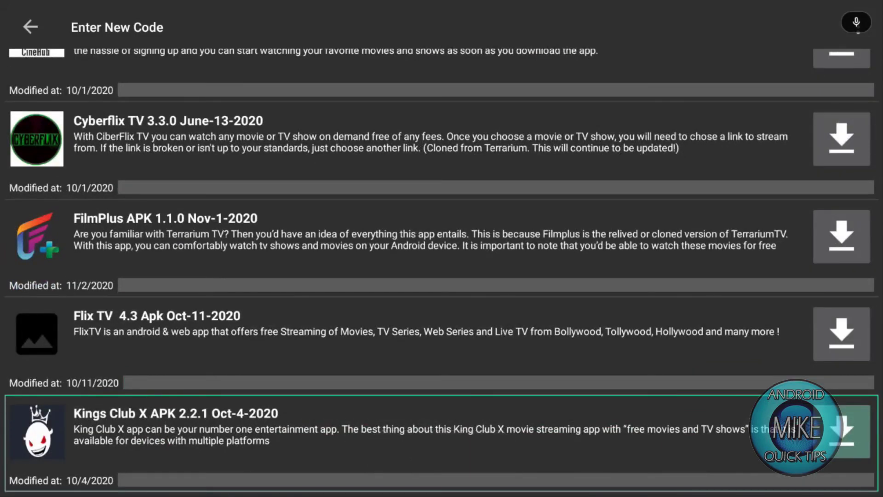
pyautogui.scroll(-3)
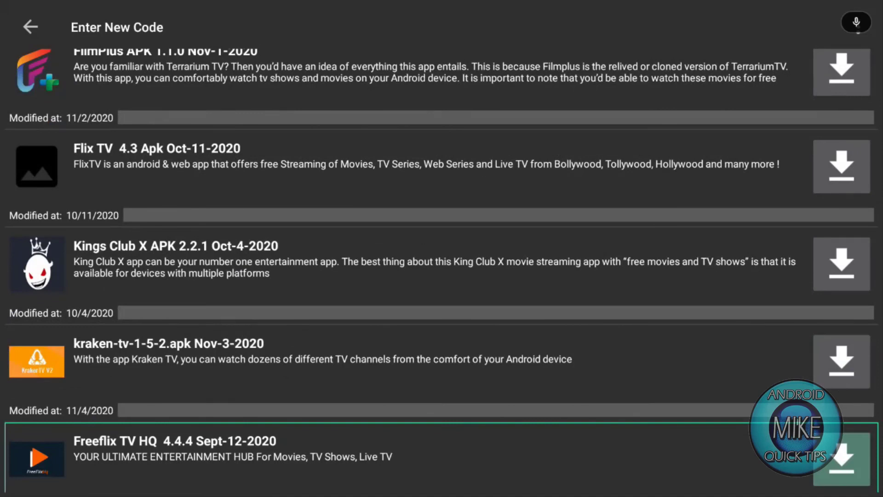
pyautogui.scroll(-3)
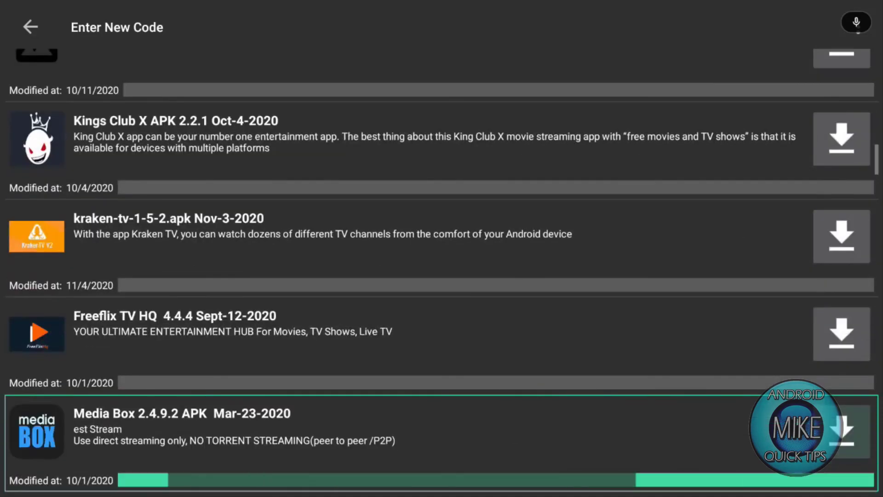